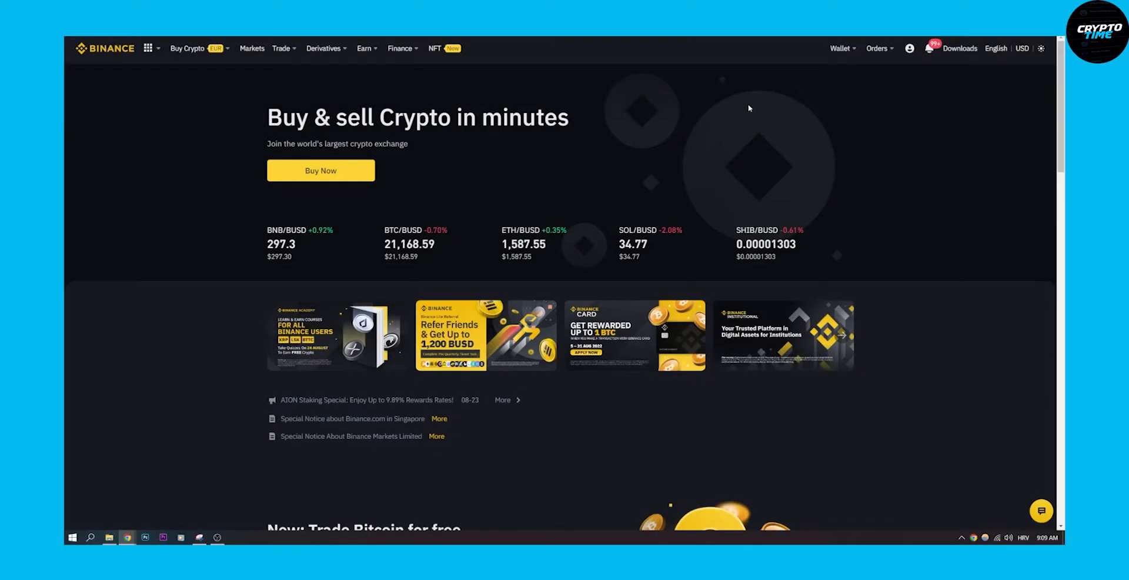
Step: Go from the Wallet menu to the Fiat and Spot wallet showing coin balances near $1.75
click(839, 48)
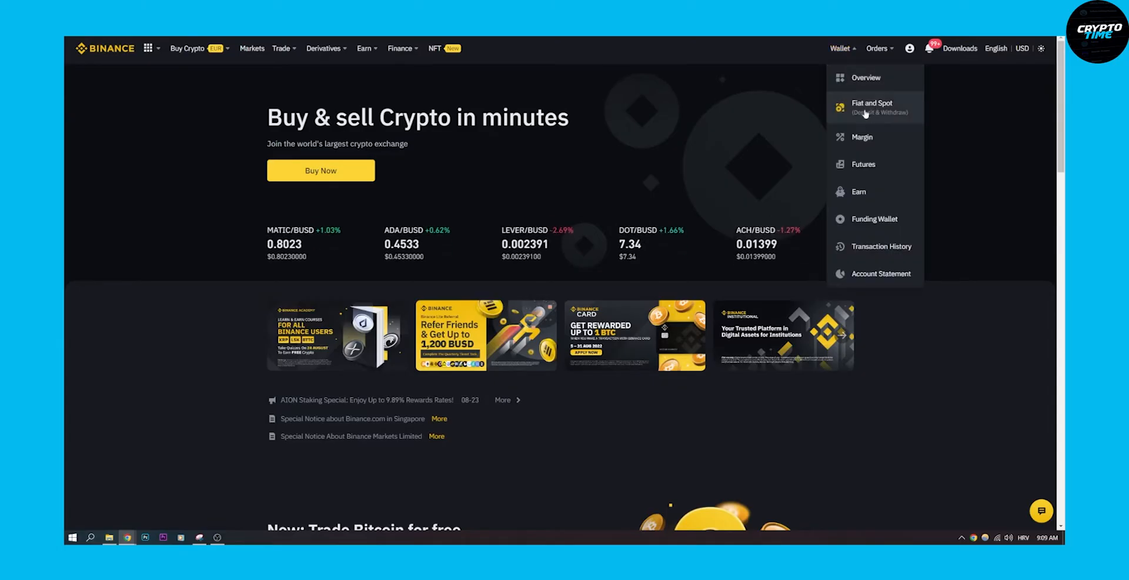
click(871, 106)
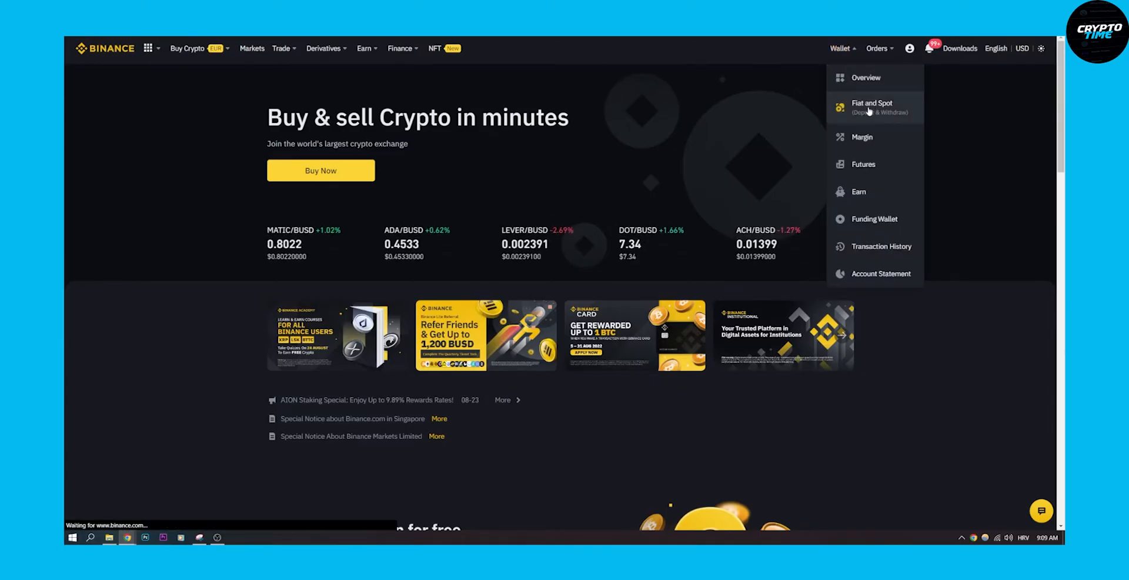
click(871, 107)
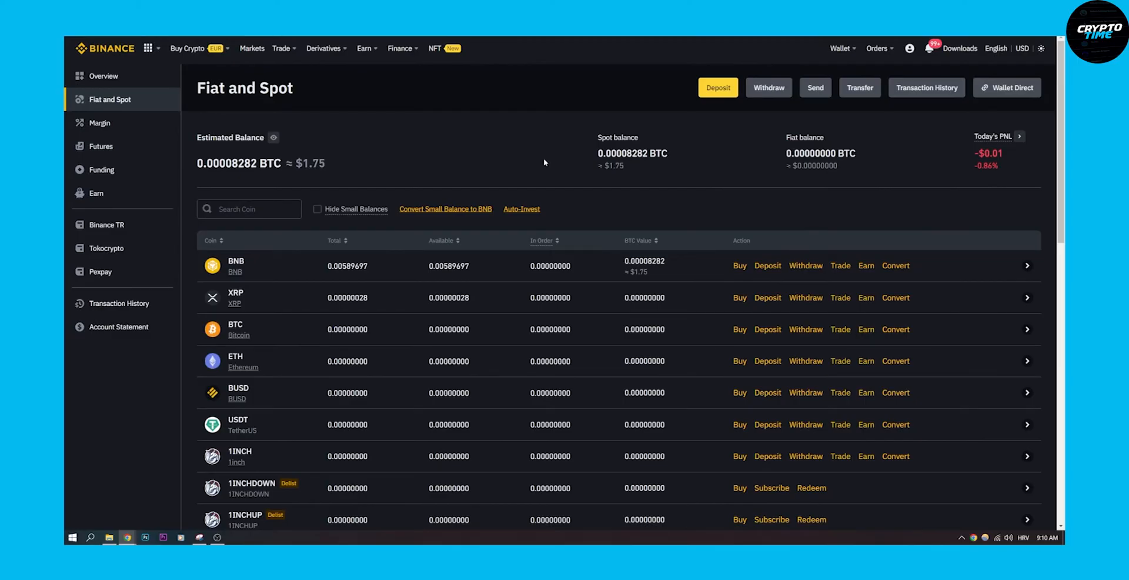
Step: Start a Convert from the USDT row, defaulting to USDT → BTC at market price
scroll(down, 3)
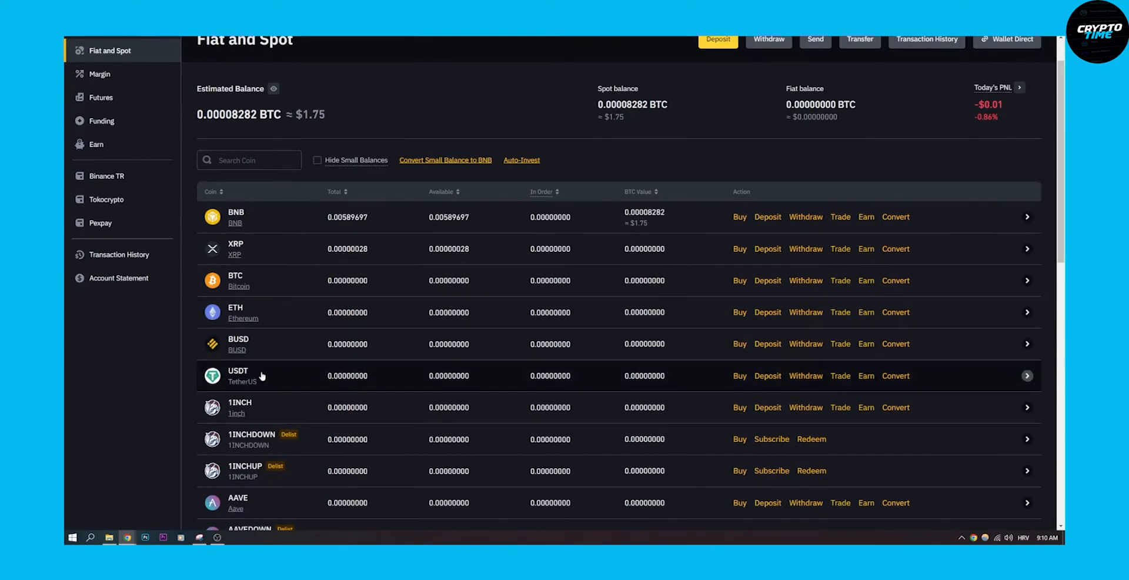
click(896, 375)
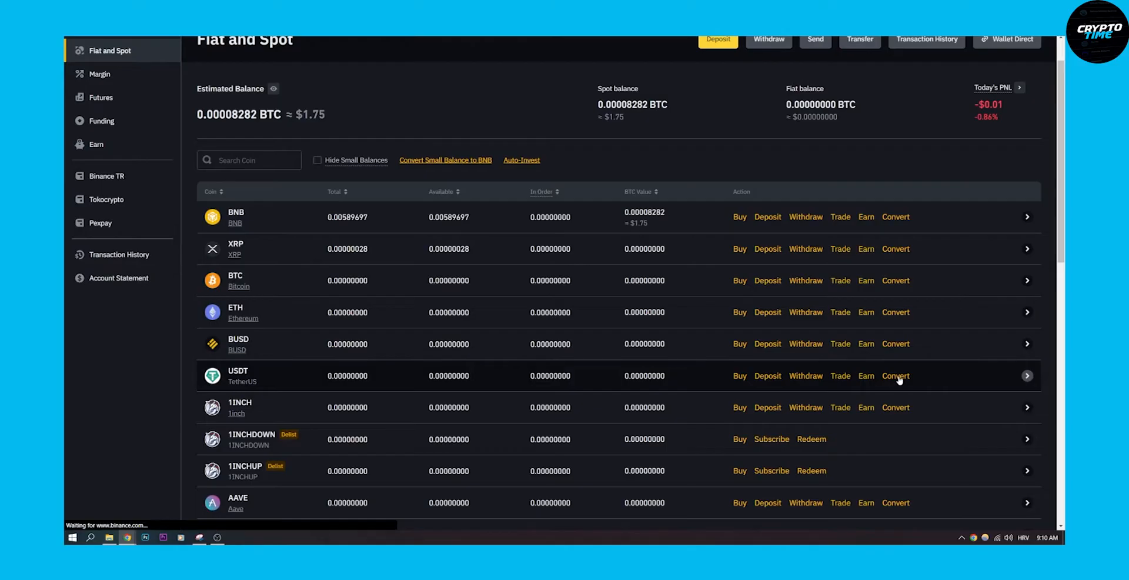
click(895, 375)
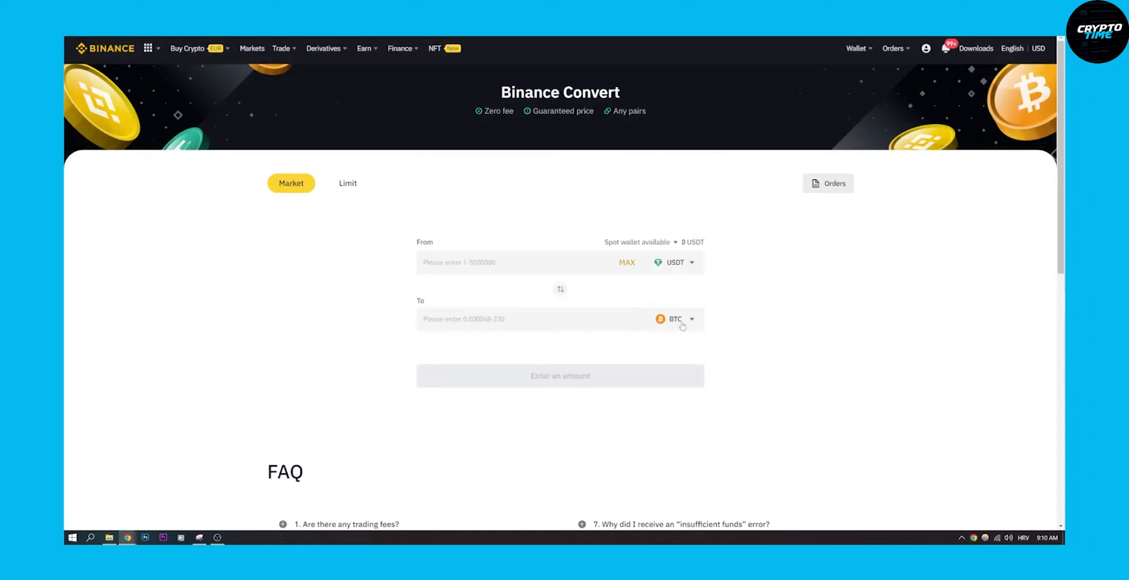
Step: Change the target currency from BTC to USDC by searching 'usdc' in the currency list
click(675, 319)
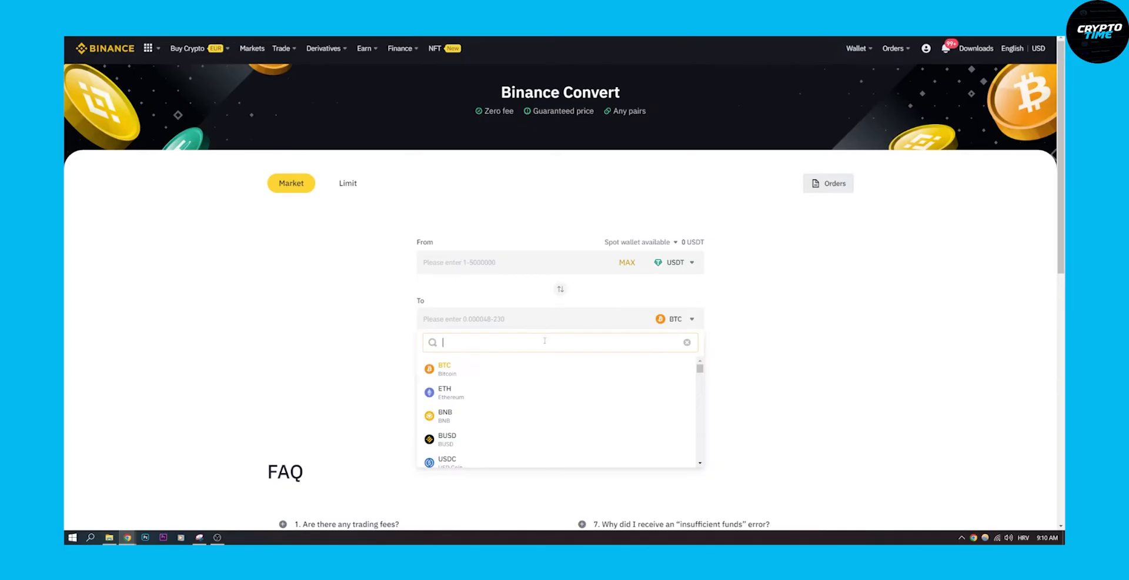
text(u)
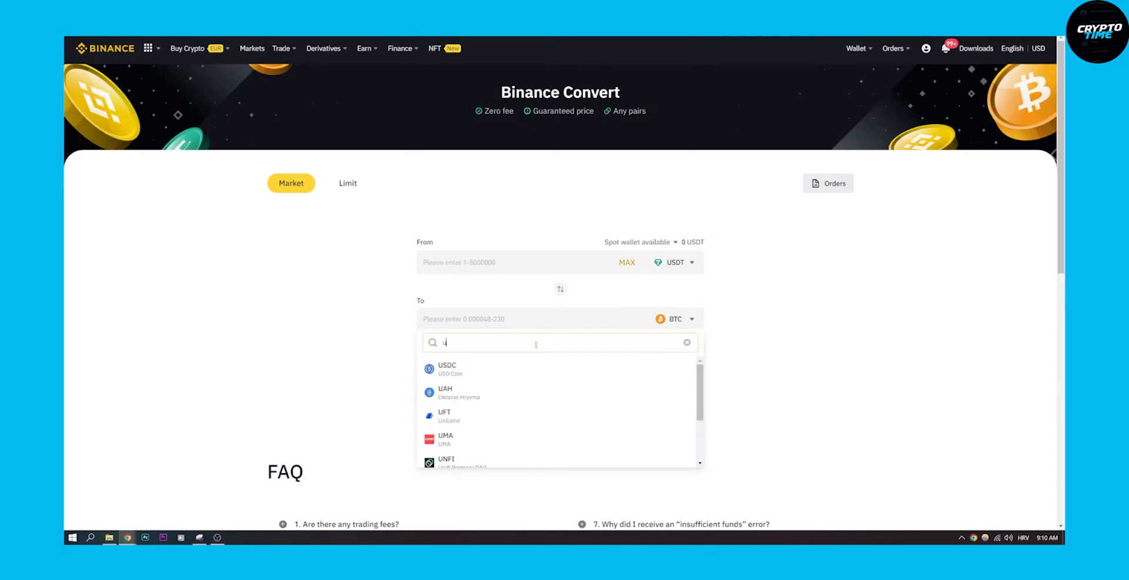
text(sdc)
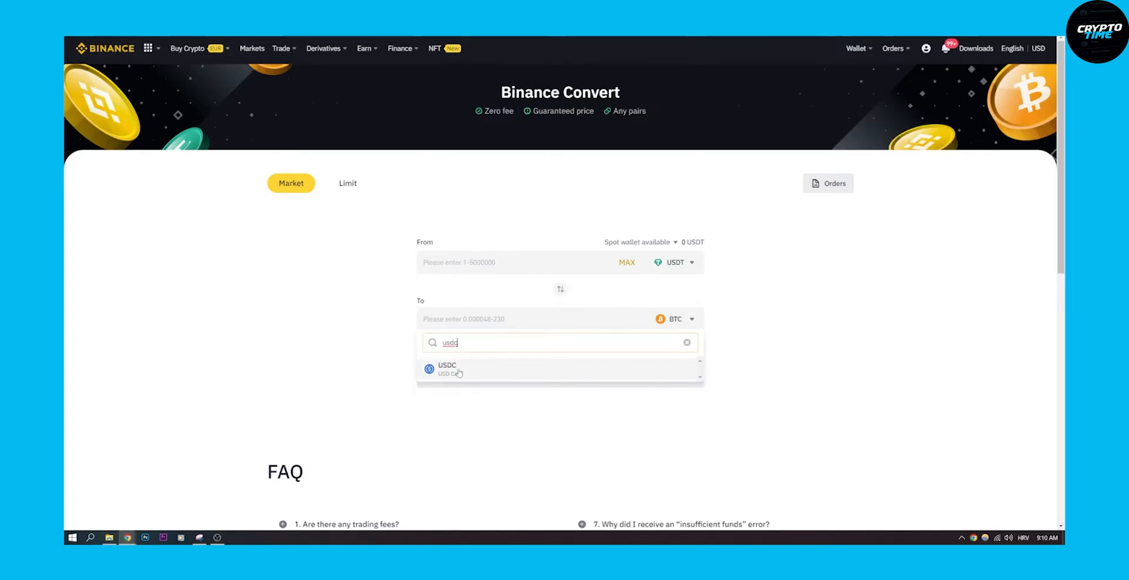
click(447, 368)
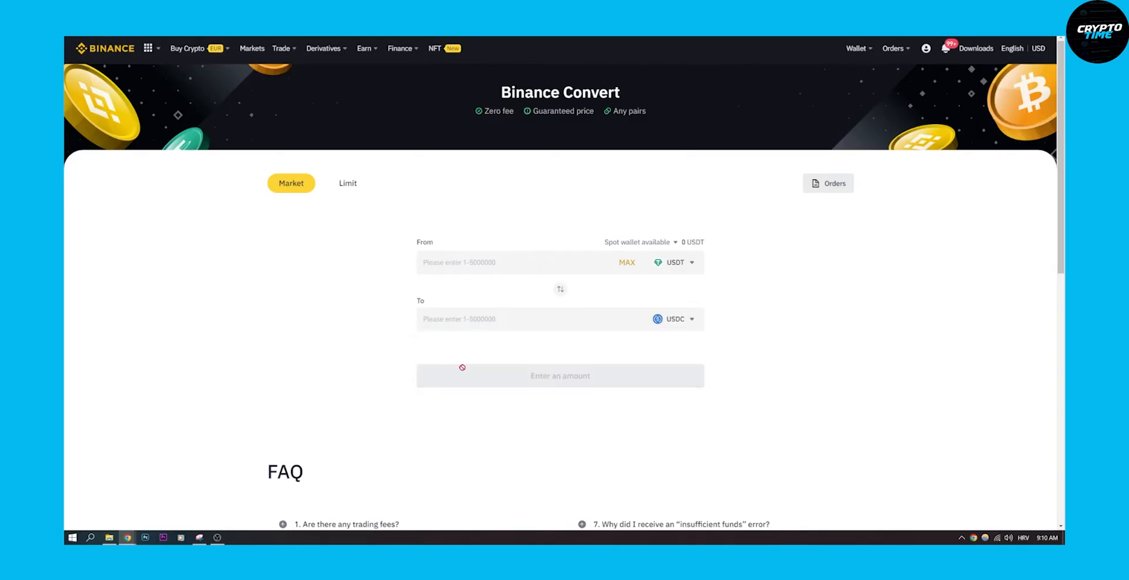
click(515, 262)
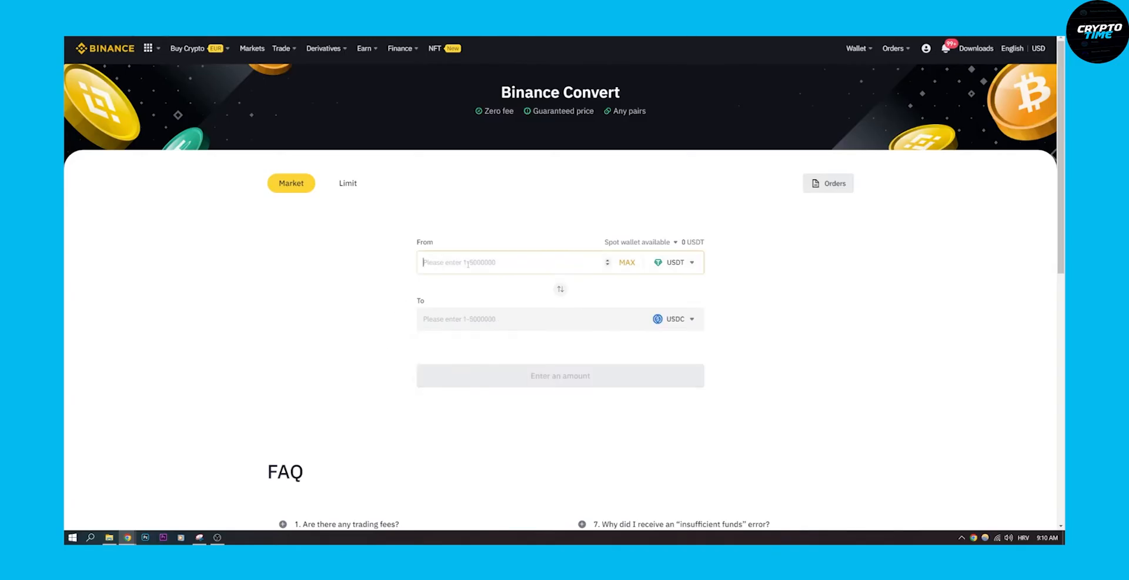
Step: Enter 50 USDT and preview about 49.99 USDC with an insufficient-balance warning
text(50)
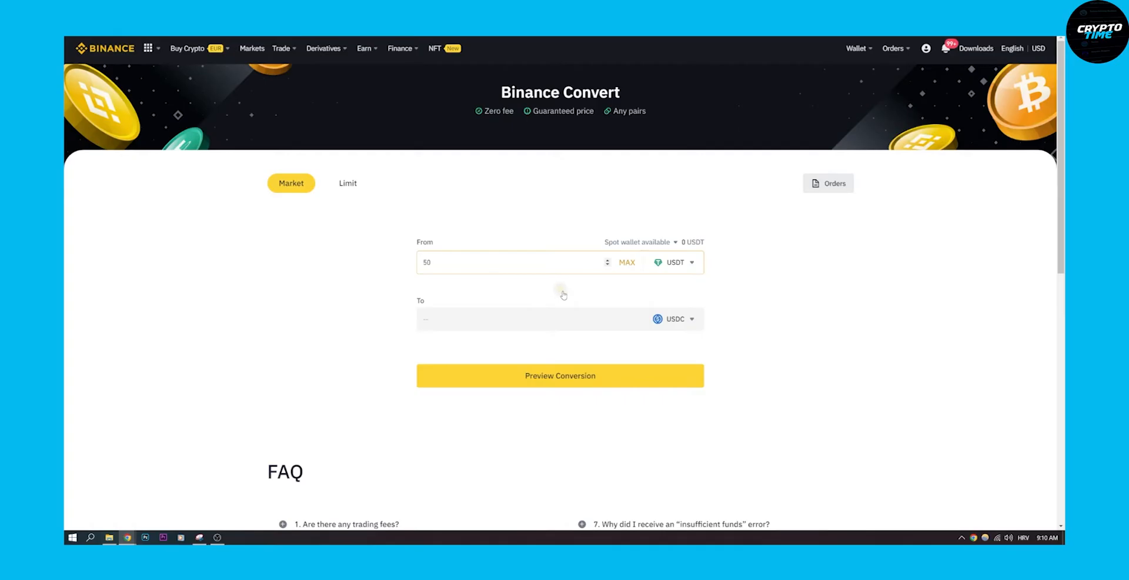
click(559, 289)
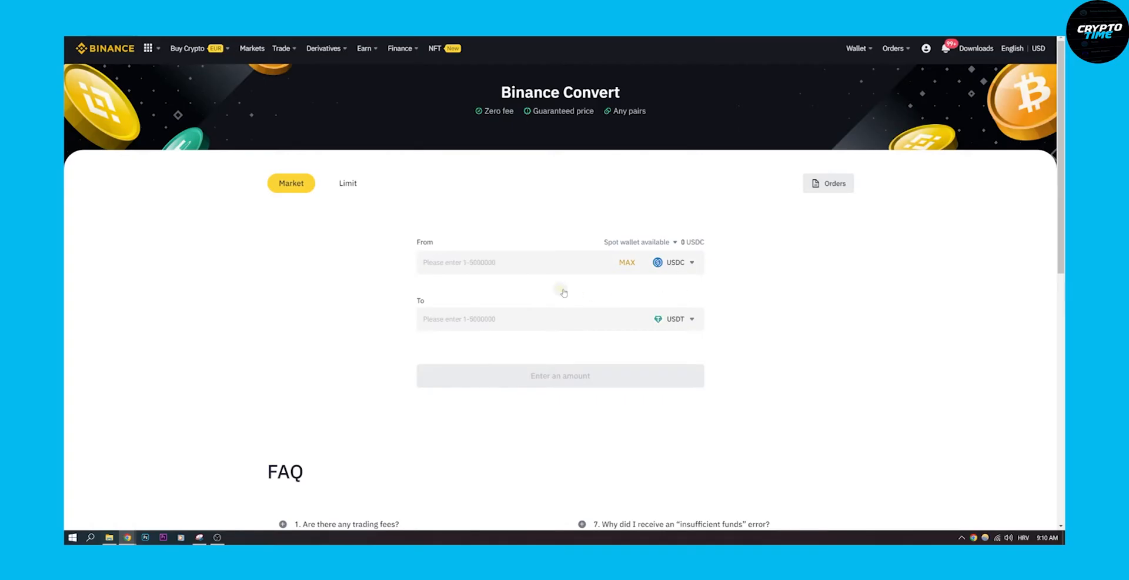
click(559, 289)
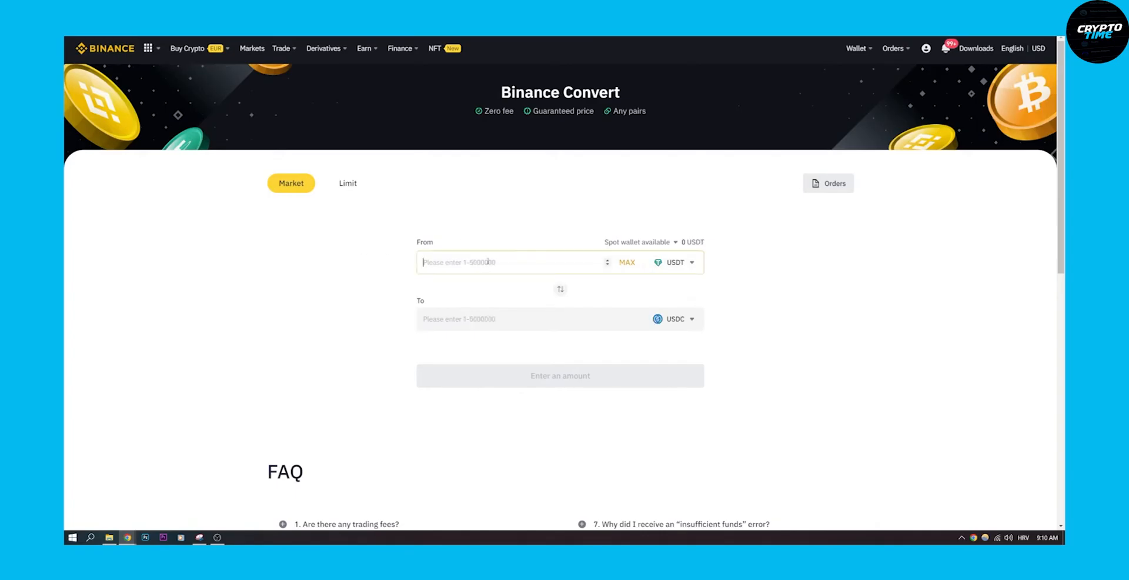
text(50)
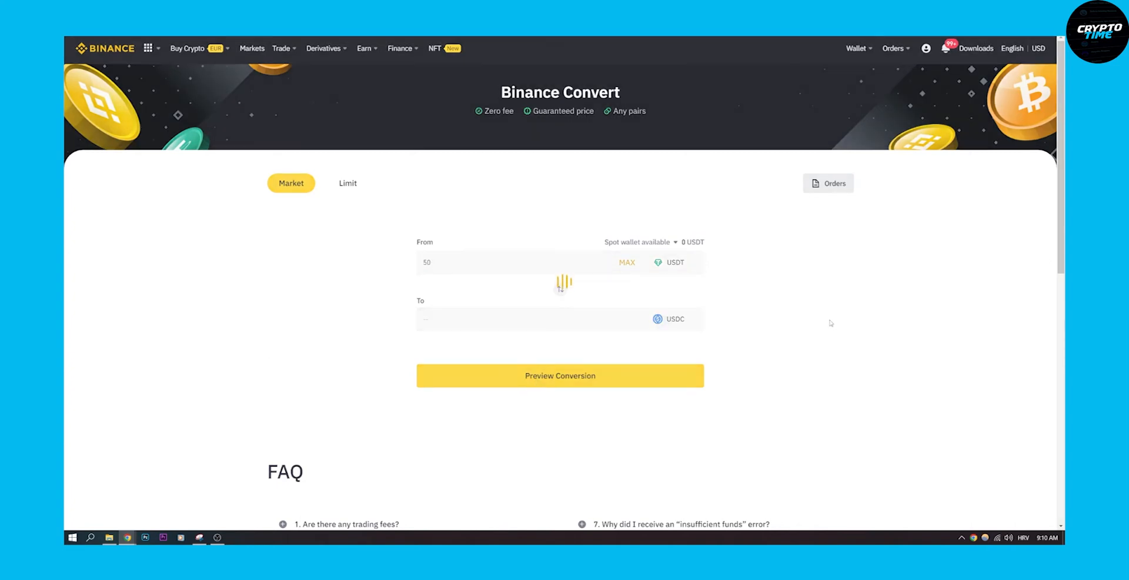
click(560, 375)
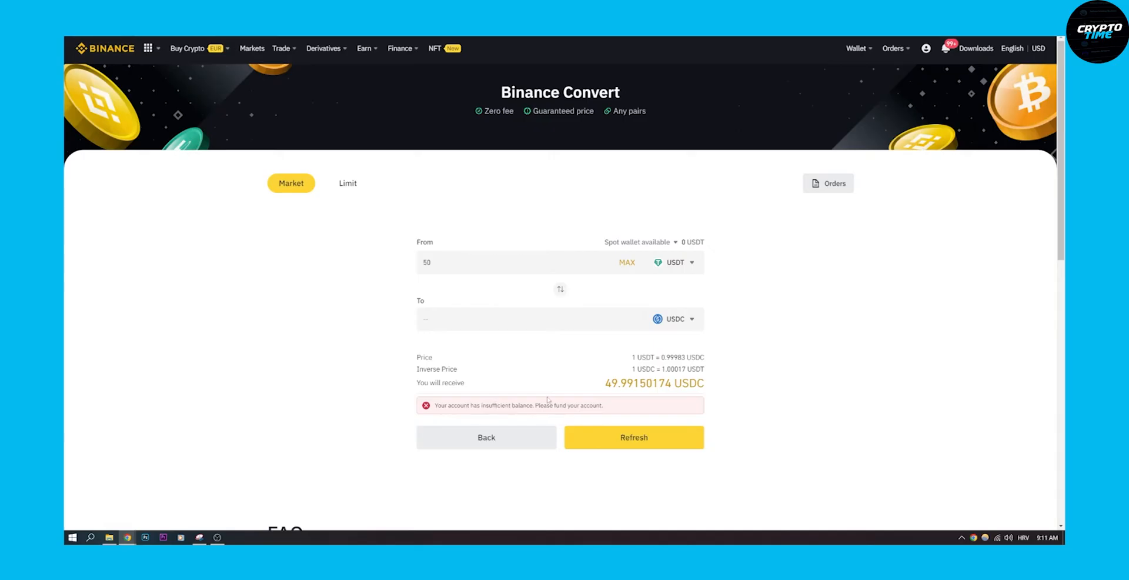
mouse_move(627, 400)
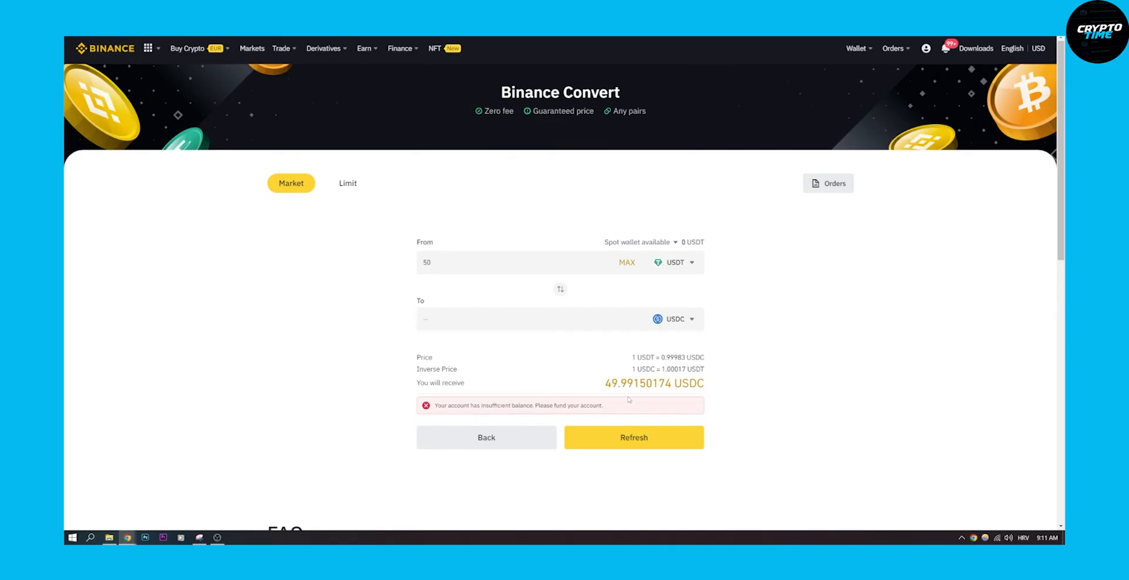